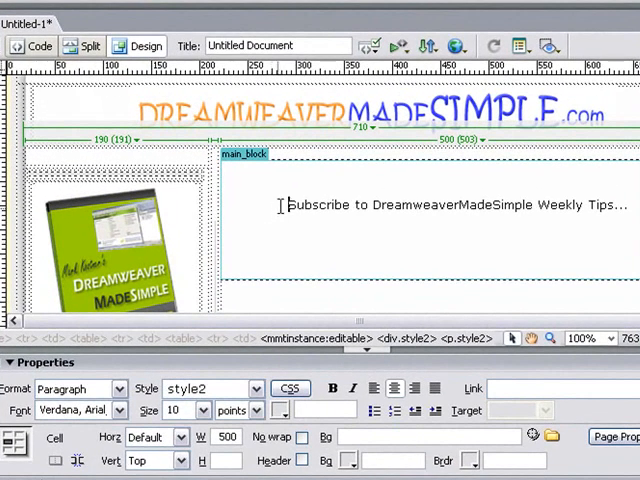
Clear the Subscribe line's style to None and choose size 16 in the Properties panel.
triple_click(450, 206)
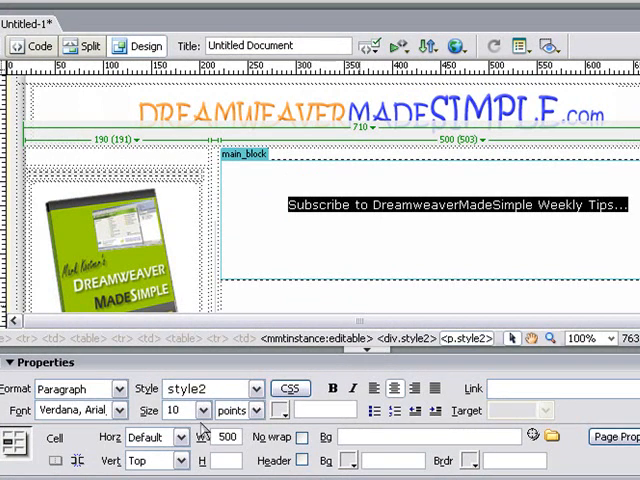
left_click(204, 410)
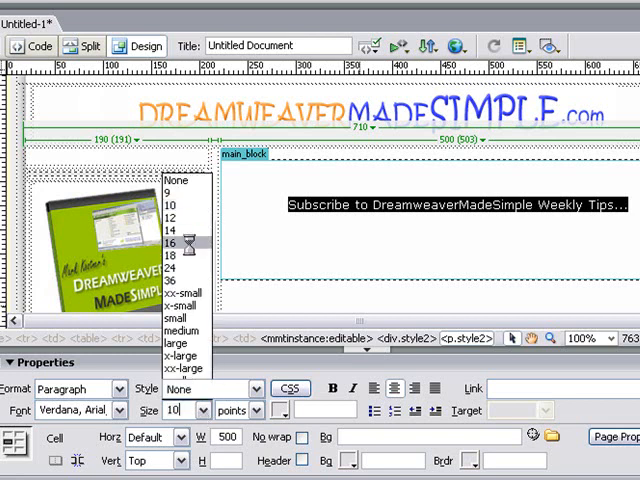
left_click(184, 242)
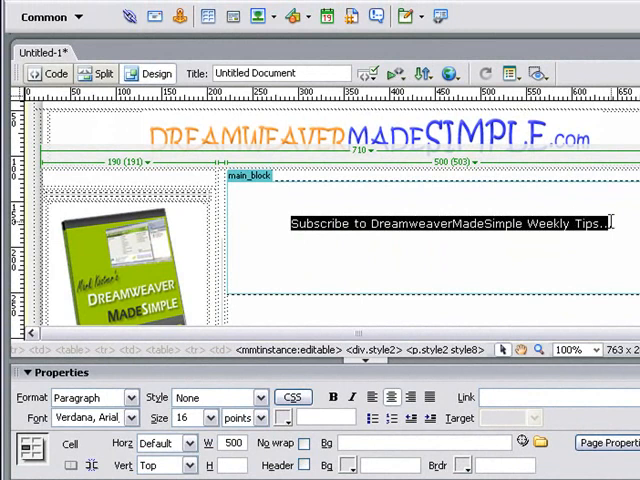
left_click(208, 416)
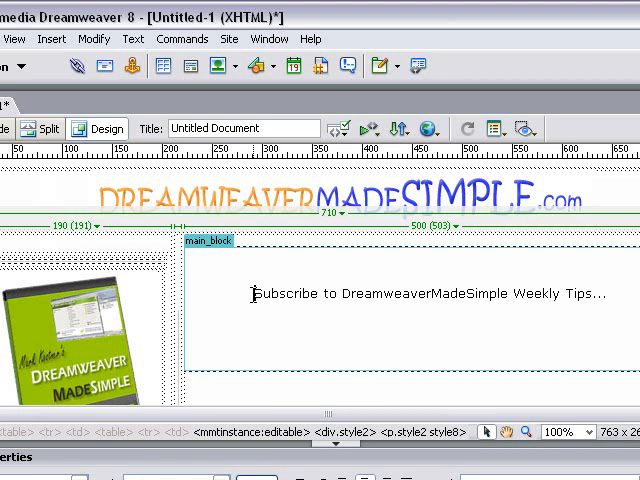
Reselect the Subscribe text and switch to Code view to see its style2/style8 classes.
left_click_drag(252, 294, 448, 294)
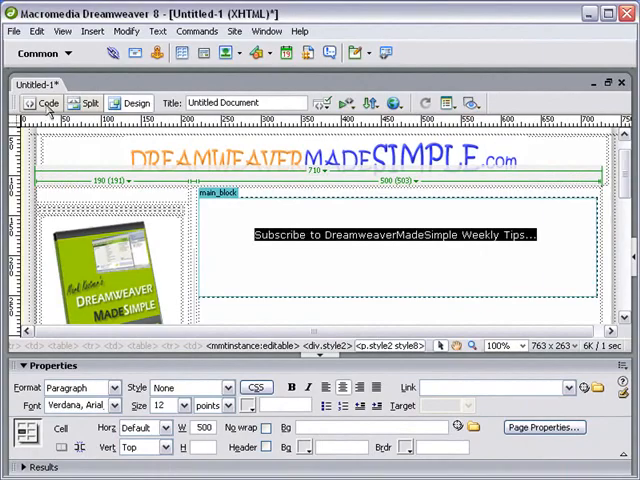
left_click(48, 104)
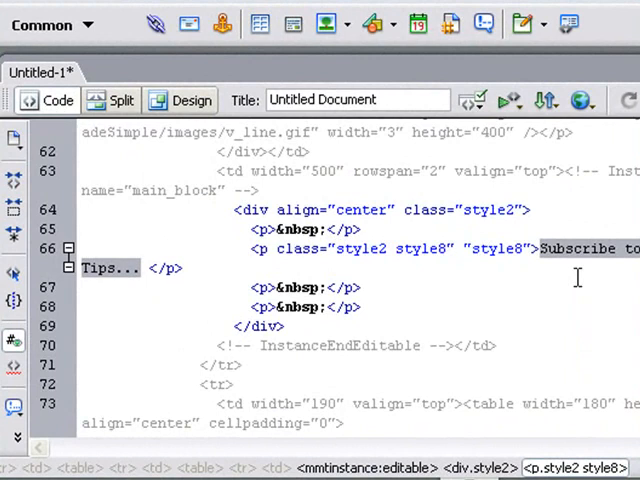
mouse_move(504, 294)
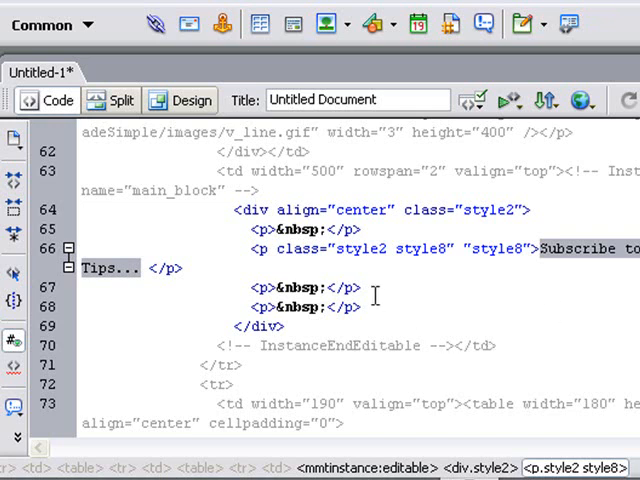
mouse_move(370, 284)
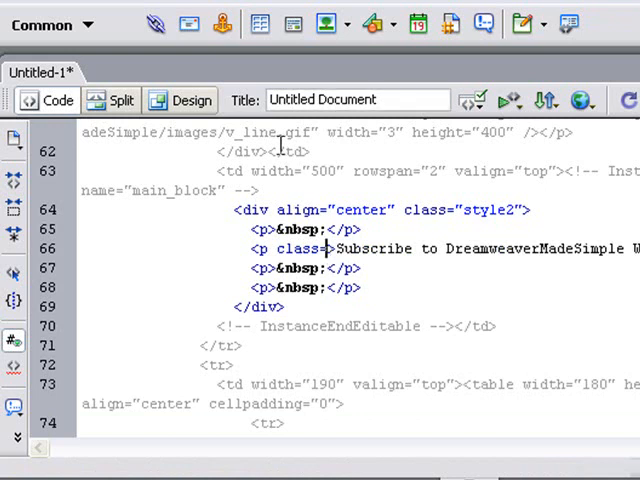
mouse_move(192, 100)
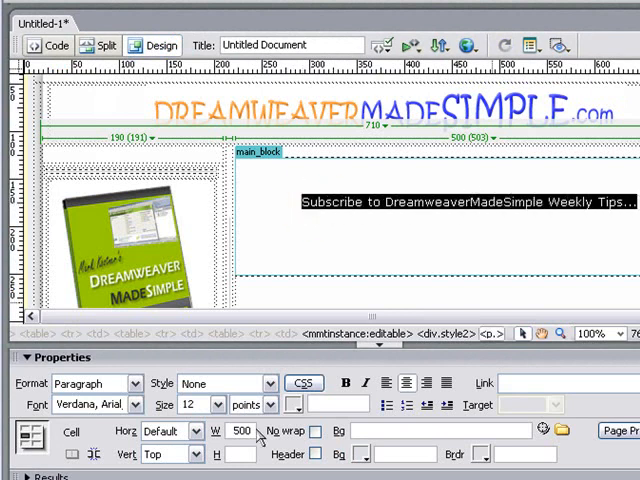
Resize the Subscribe text to 16 points, creating the new style9 class.
left_click(216, 404)
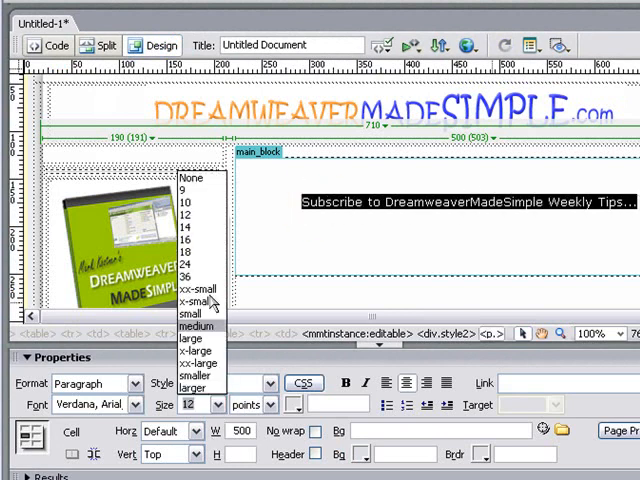
left_click(178, 236)
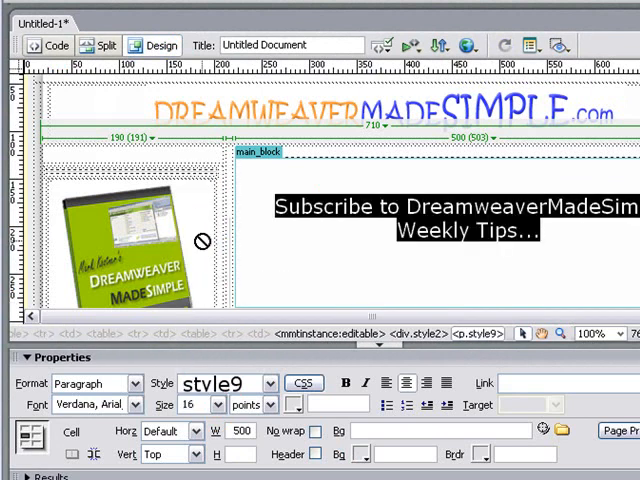